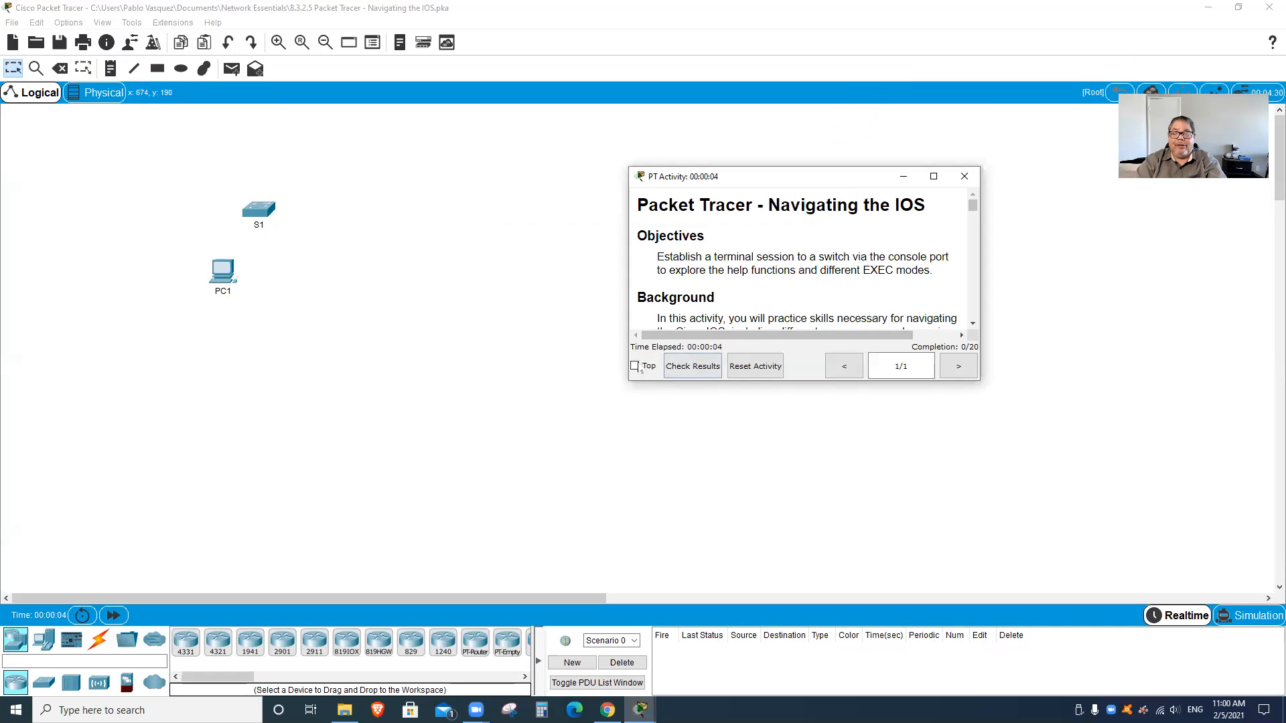
Step: Select the Console cable from the Connections panel
{"action": "left_click", "coordinate": [635, 366]}
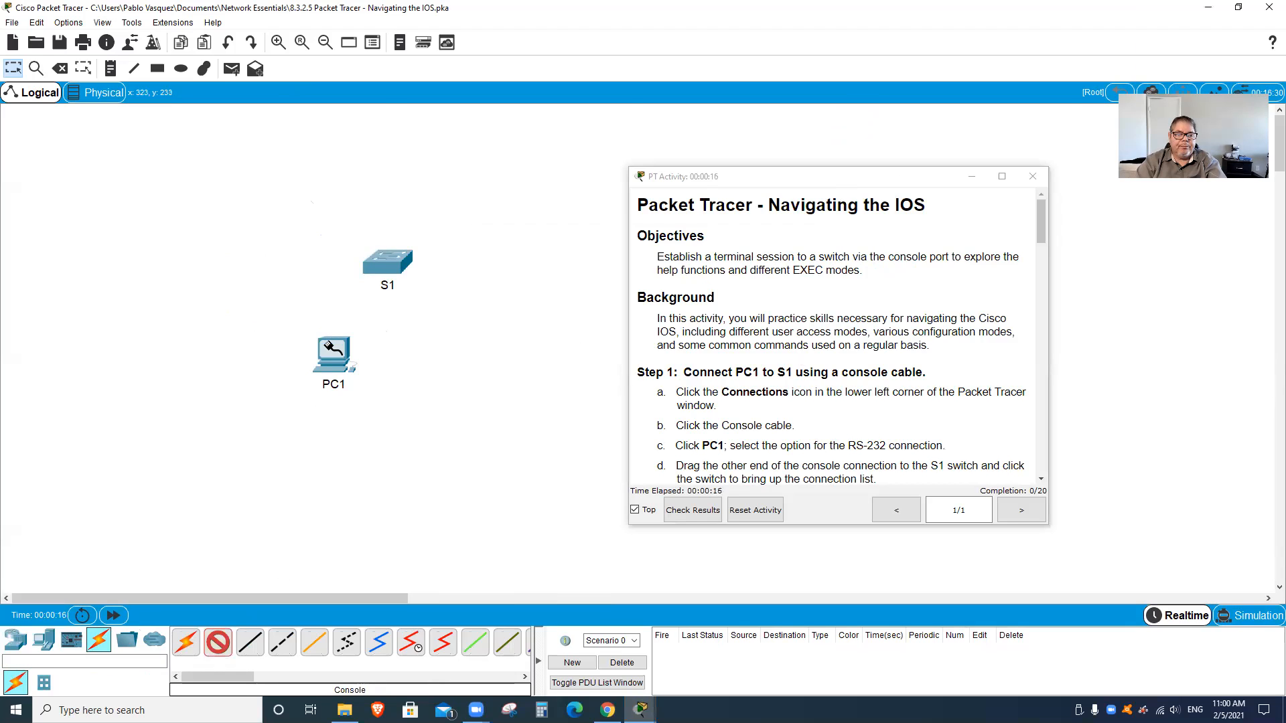
Step: Cable PC1's RS-232 port to S1's Console port, then fast-forward simulation time
{"action": "left_click_drag", "start_coordinate": [333, 352], "coordinate": [387, 262]}
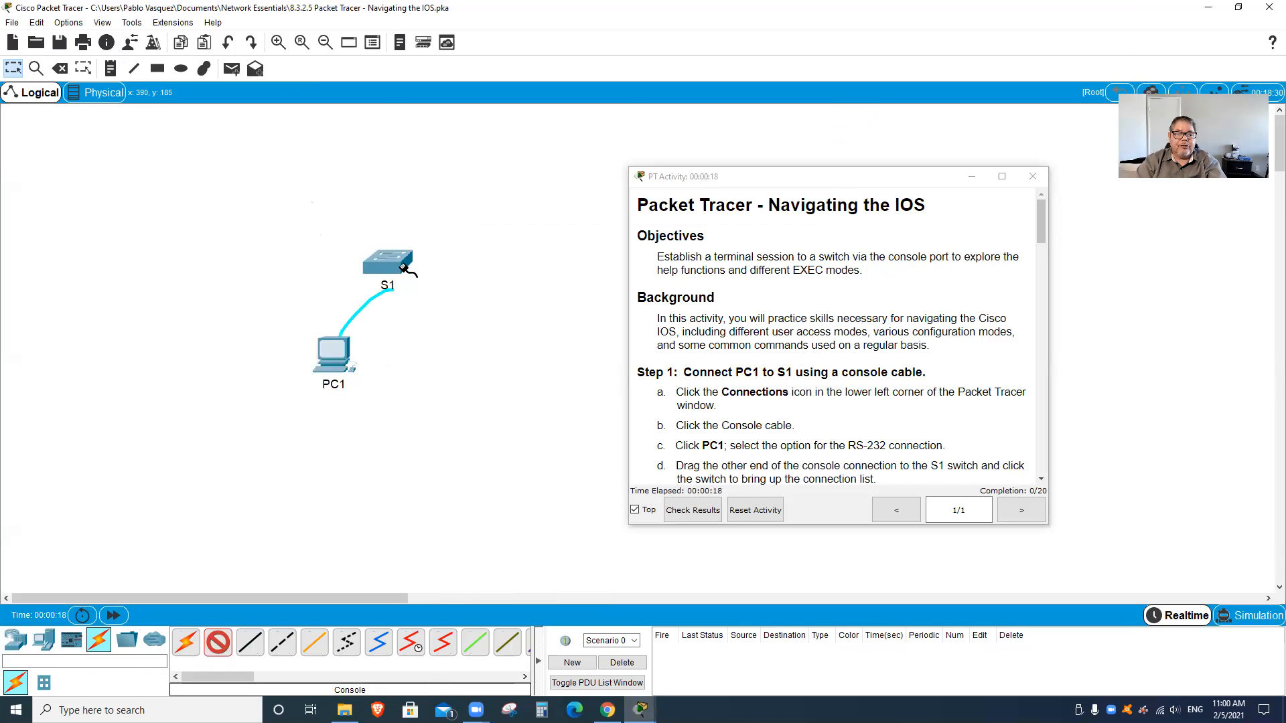
{"action": "left_click", "coordinate": [387, 266]}
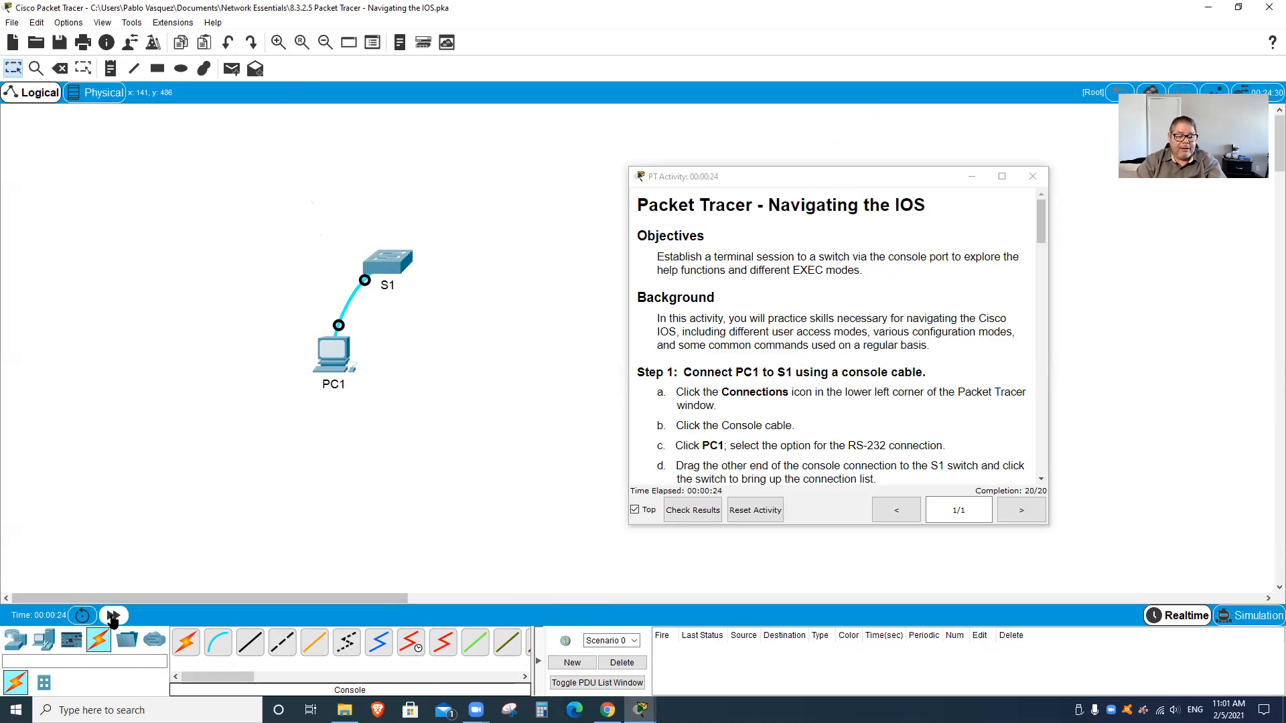
{"action": "left_click", "coordinate": [113, 614]}
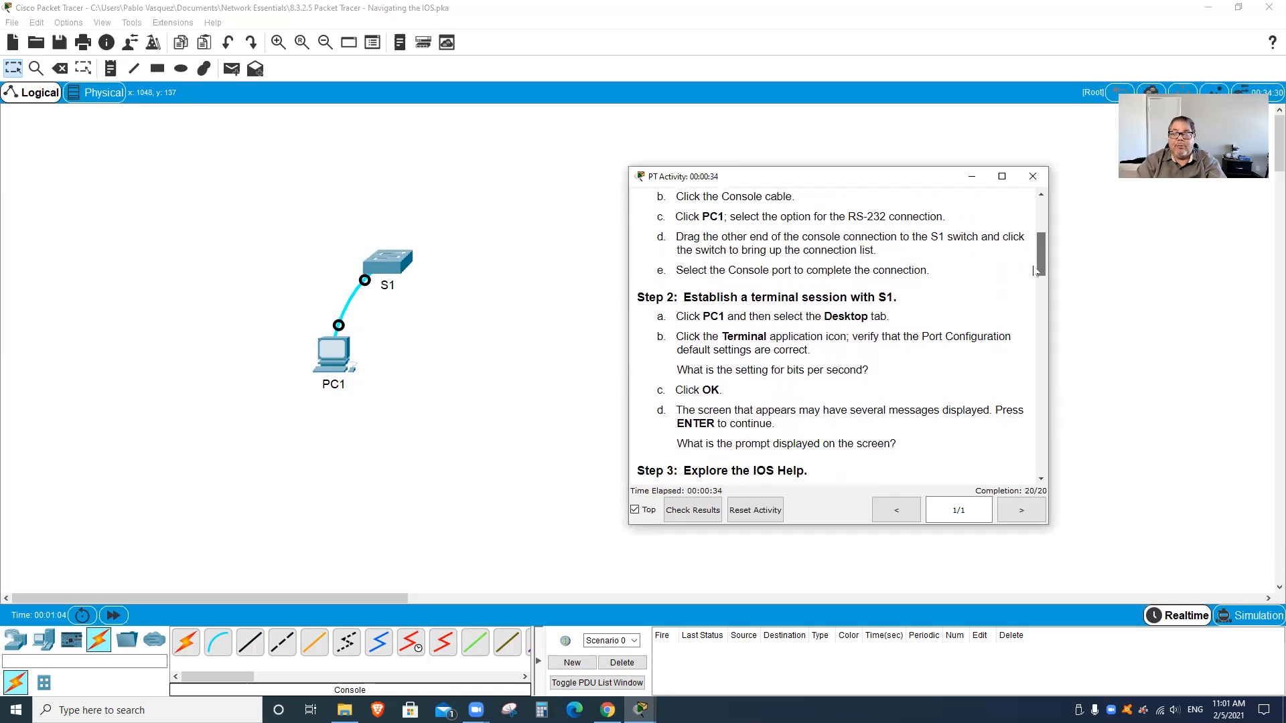
Step: Scroll the activity instructions down to Step 2
{"action": "scroll", "scroll_direction": "down", "scroll_amount": 3}
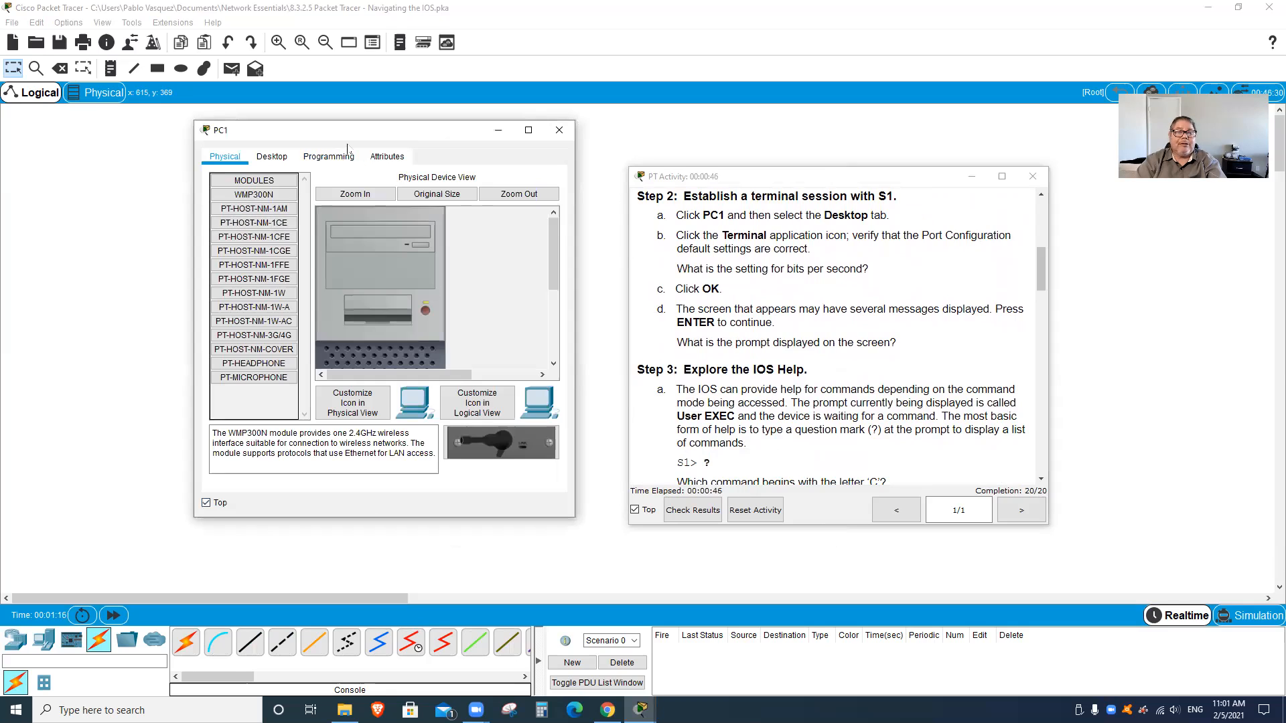
Step: Launch PC1's Desktop Terminal and accept the default port configuration
{"action": "left_click", "coordinate": [271, 156]}
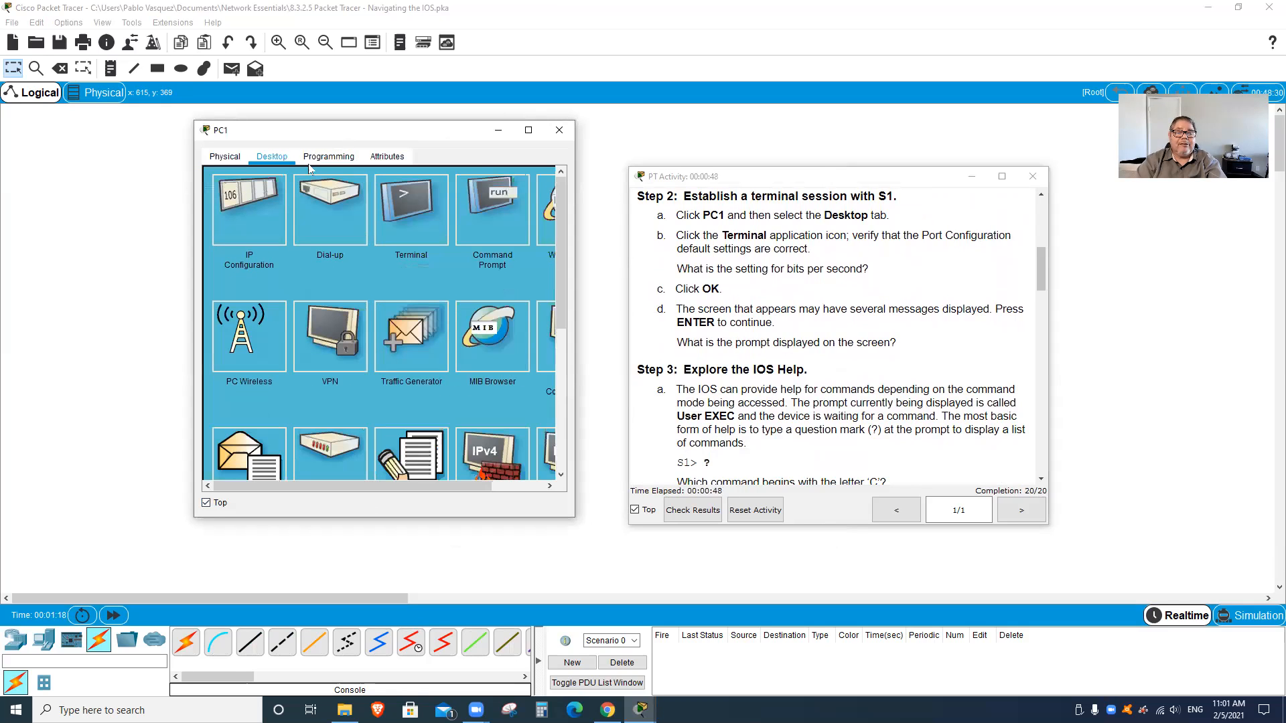
{"action": "left_click", "coordinate": [410, 207]}
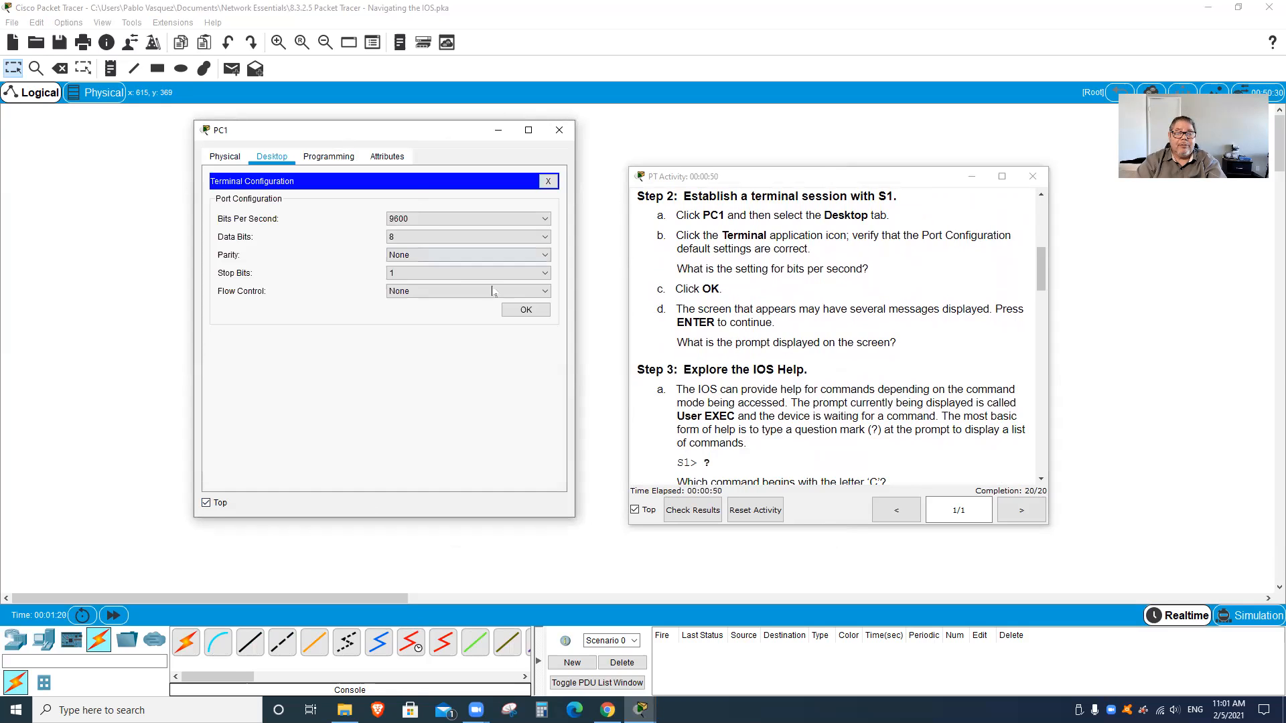
{"action": "left_click", "coordinate": [525, 310]}
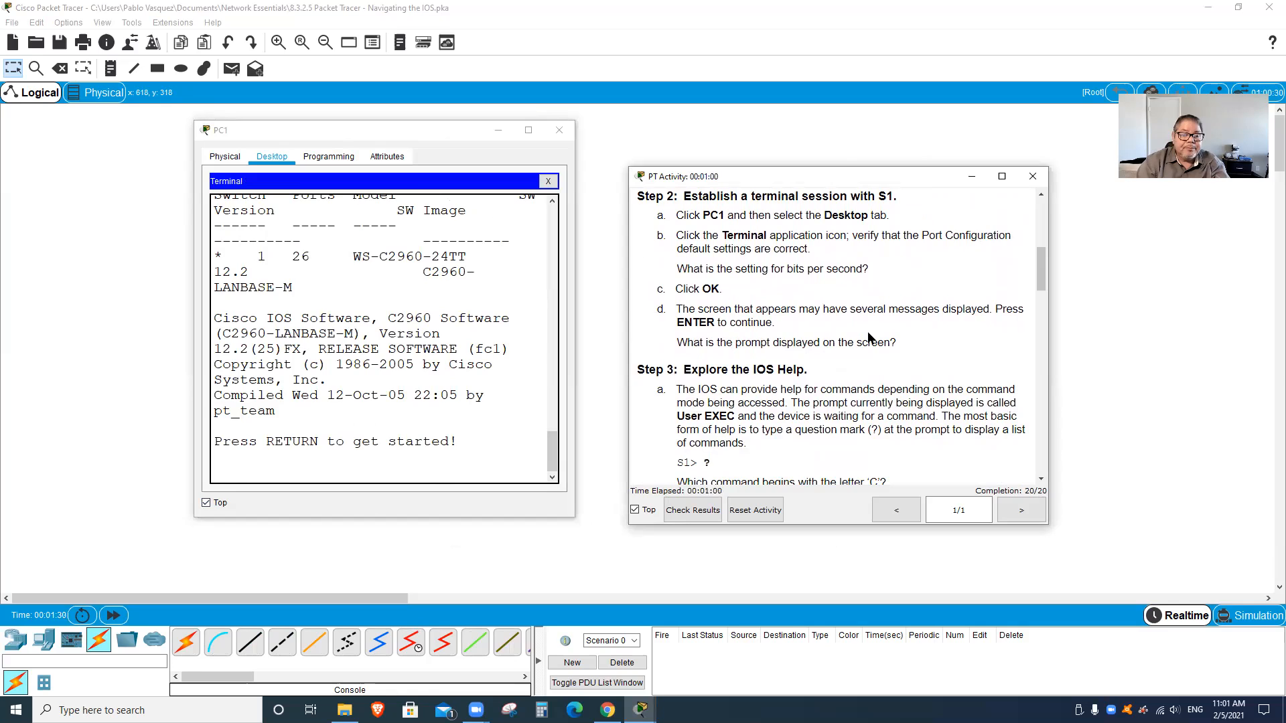
Step: At the S1> prompt, list all commands with ? and commands starting with te
{"action": "key", "text": "enter"}
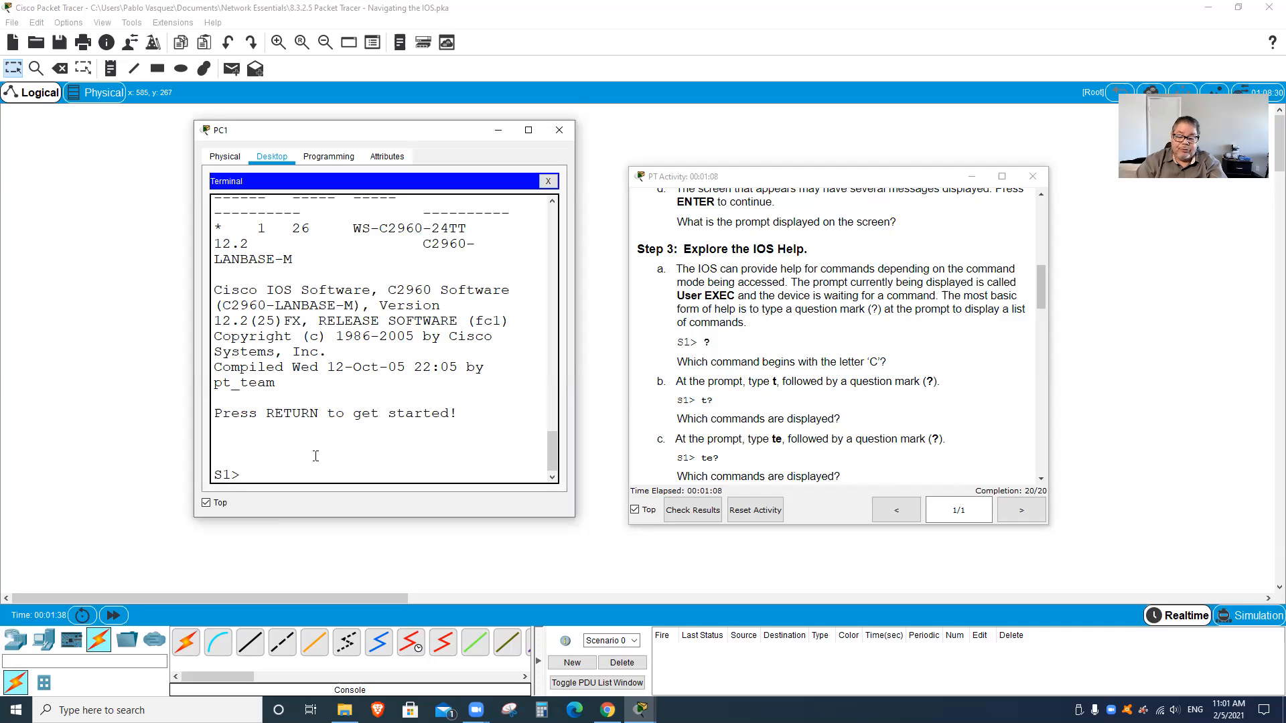
{"action": "type", "text": "\\"}
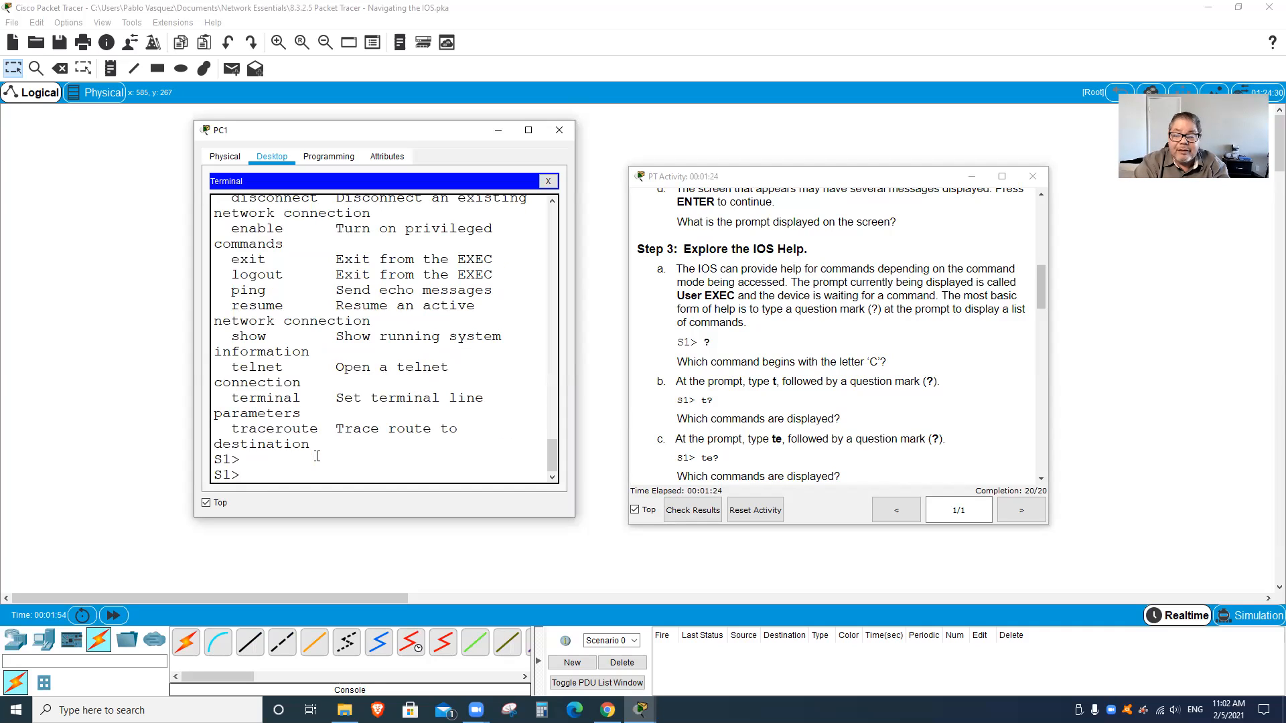
{"action": "type", "text": "te"}
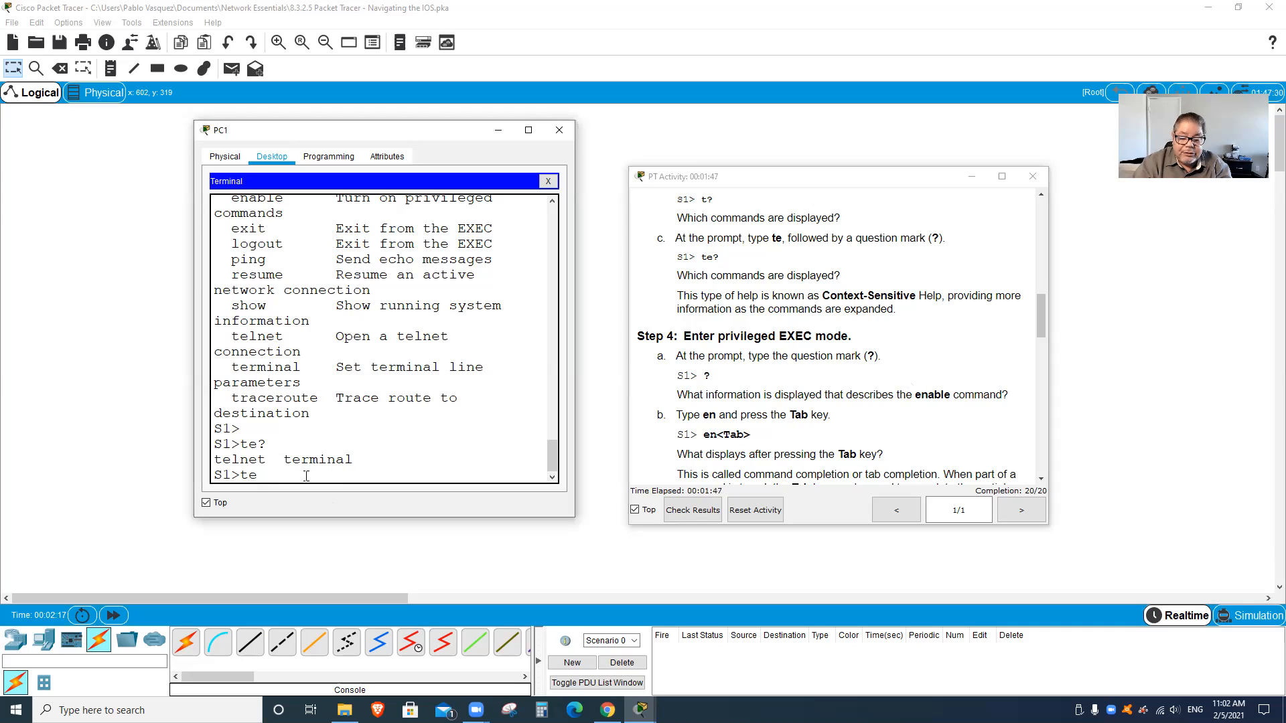
Step: Enter enable to reach the S1# prompt and list privileged commands with ?
{"action": "type", "text": "enable"}
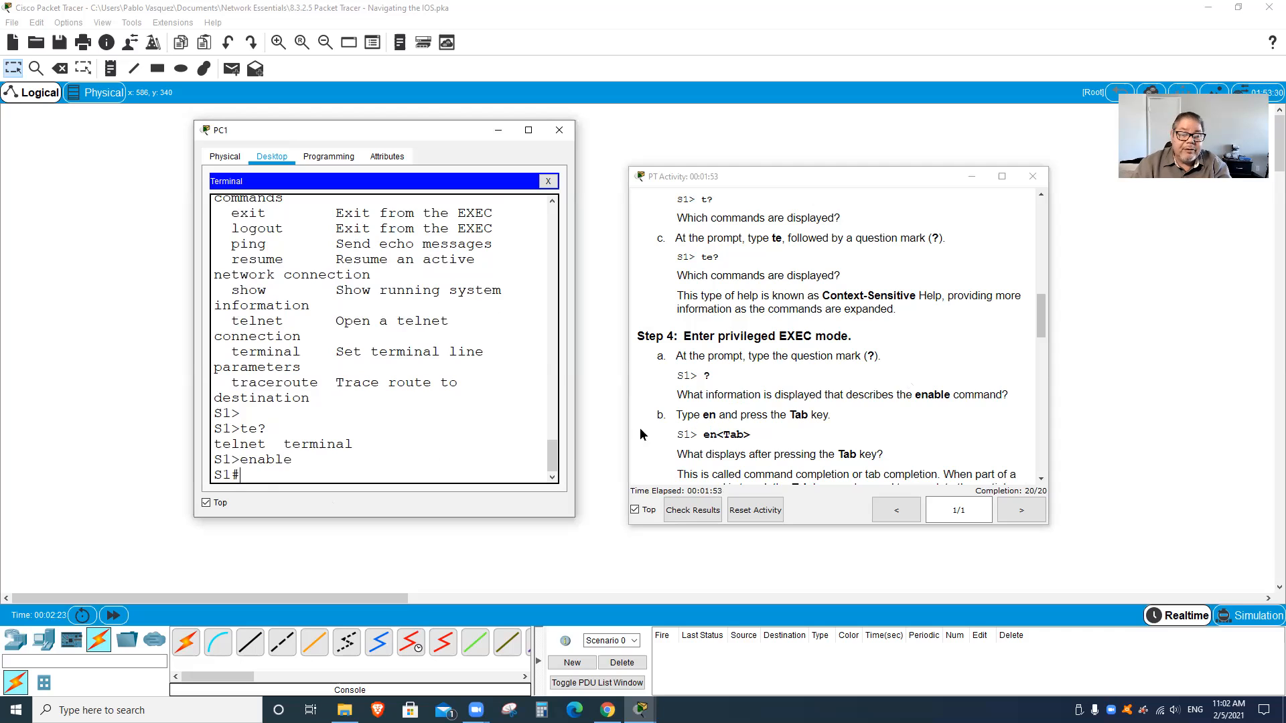
{"action": "mouse_move", "coordinate": [898, 432]}
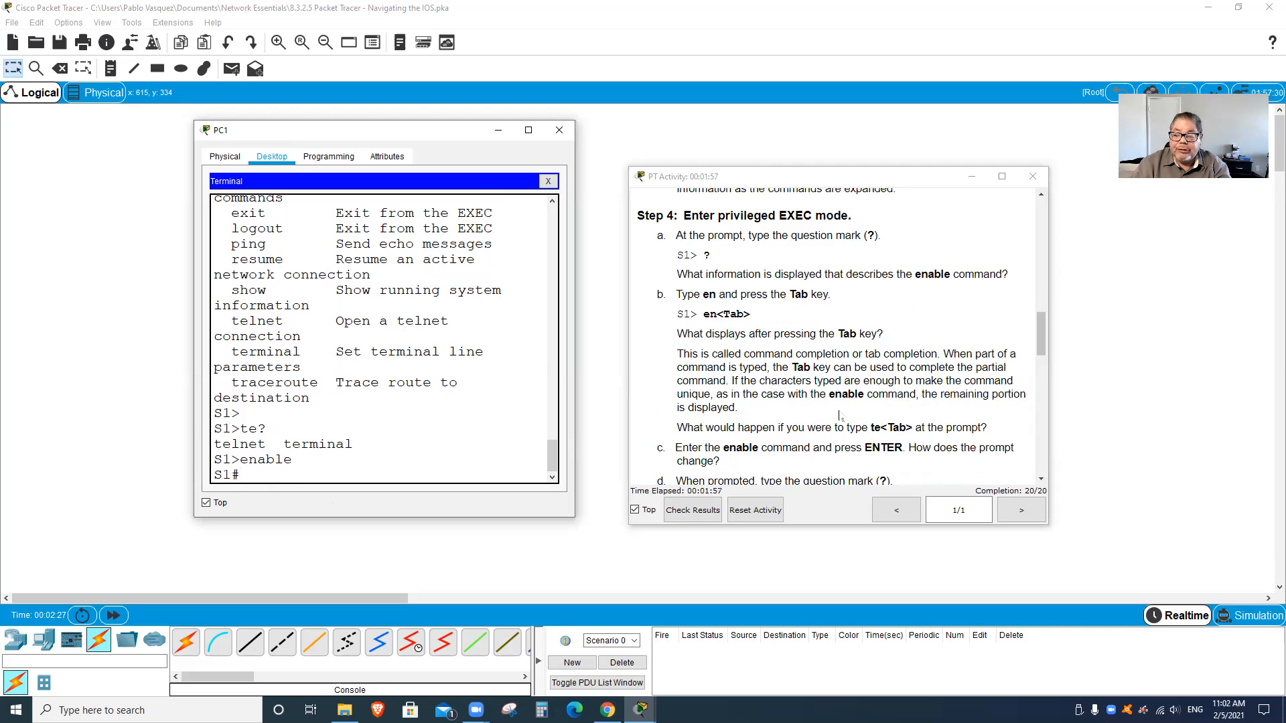
{"action": "key", "text": "enter"}
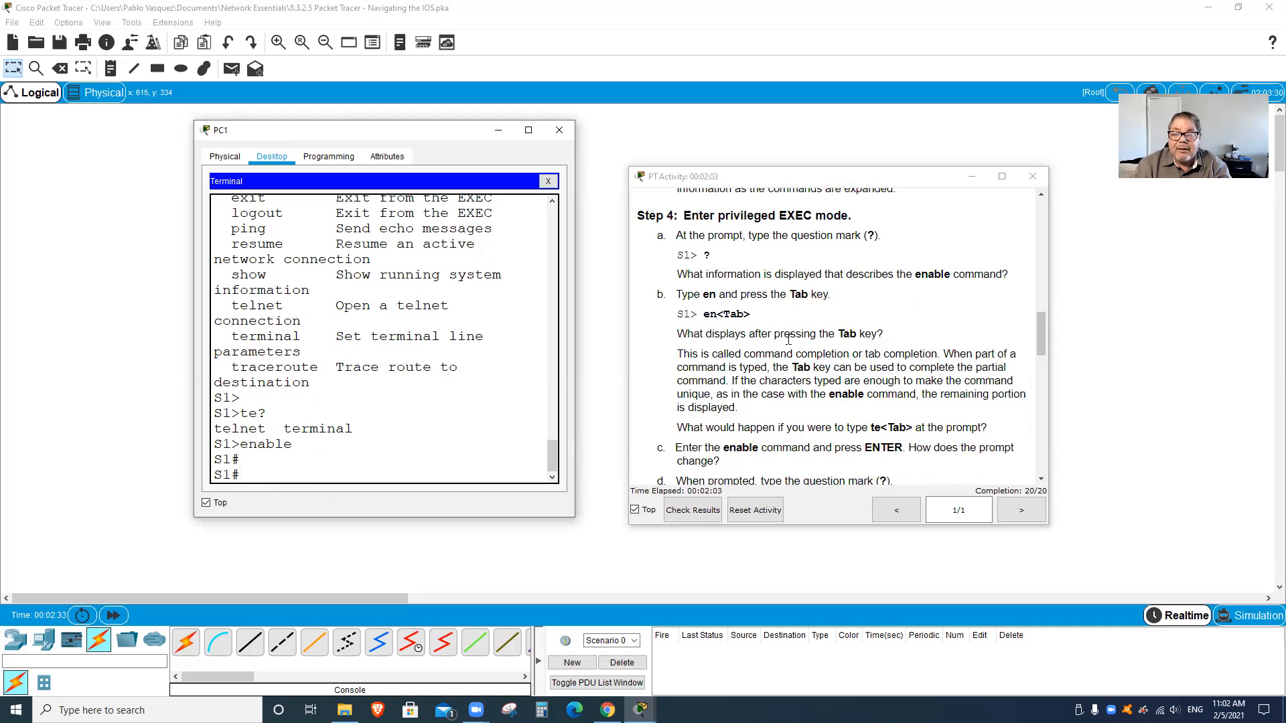
{"action": "type", "text": "en"}
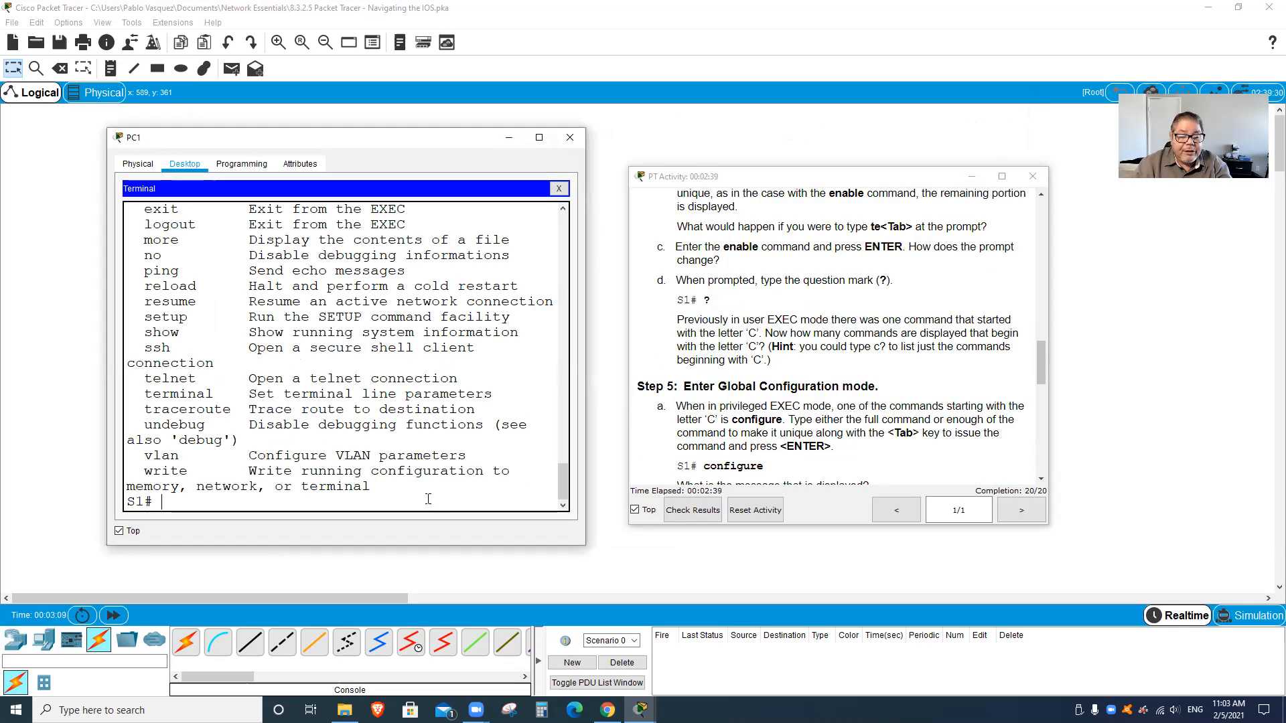
Step: Run configure terminal to reach S1(config)#, then type exit at that prompt
{"action": "type", "text": "configure"}
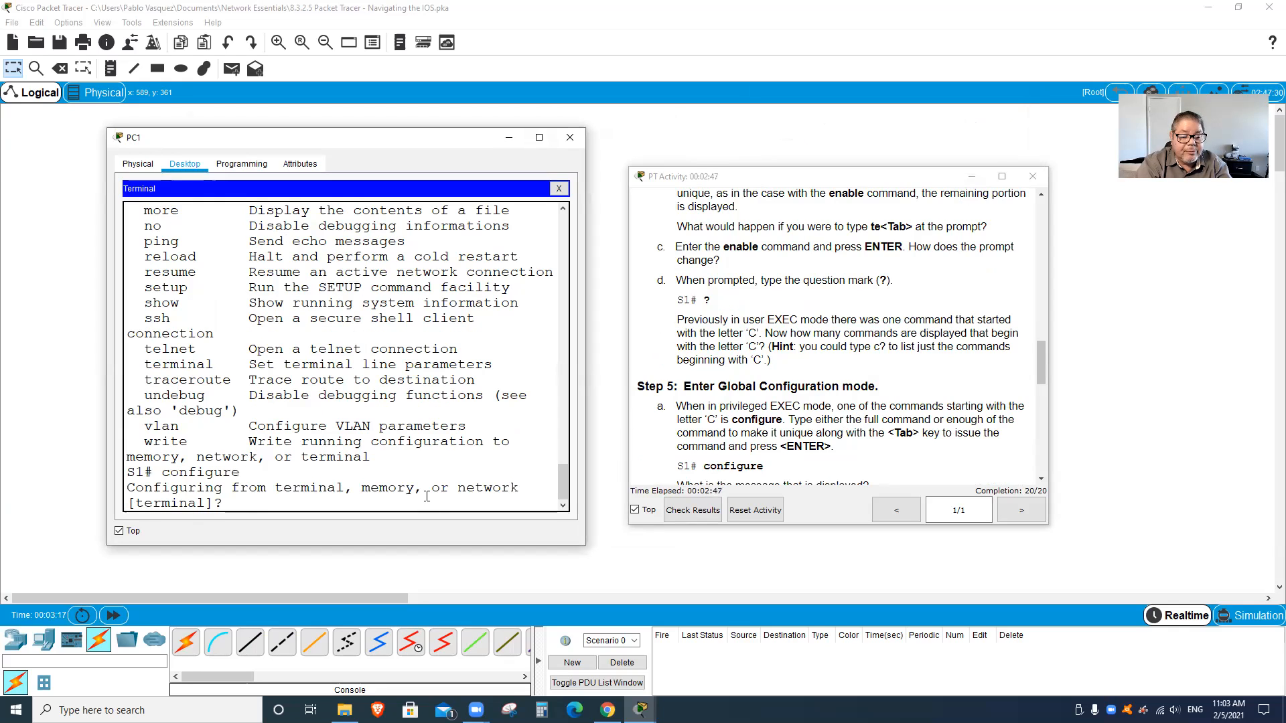
{"action": "key", "text": "enter"}
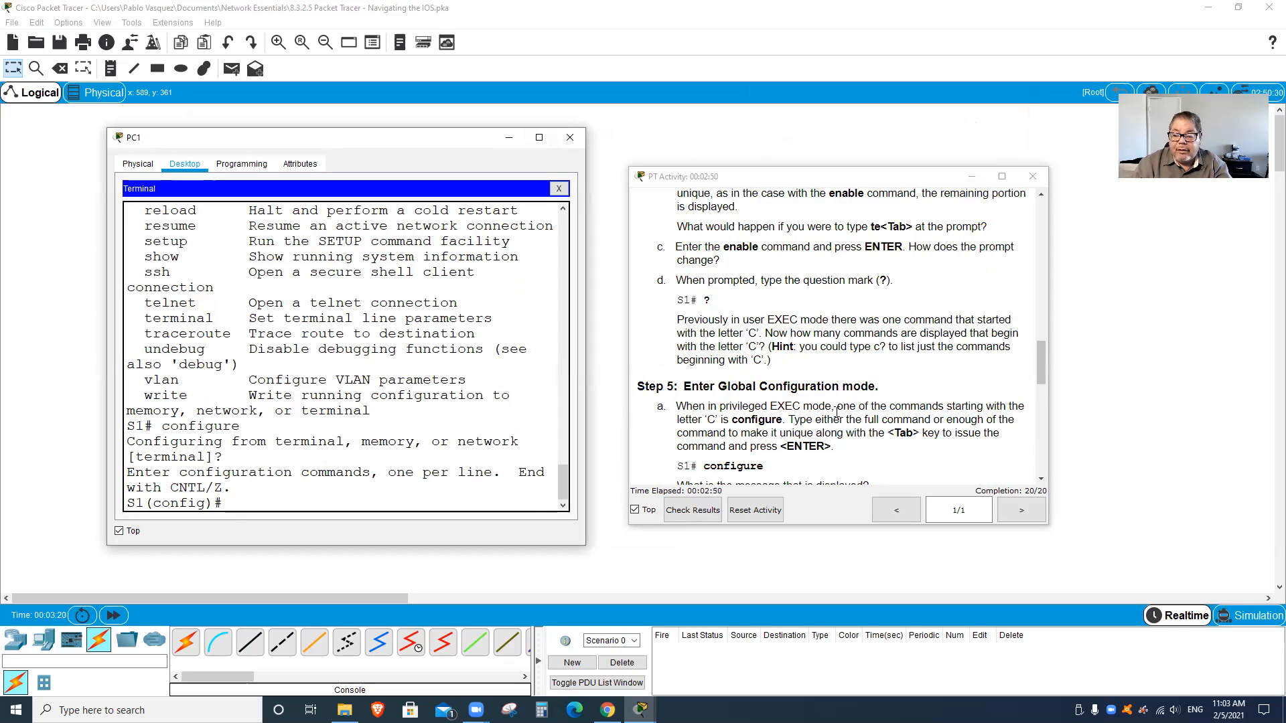
{"action": "scroll", "scroll_direction": "down", "scroll_amount": 3}
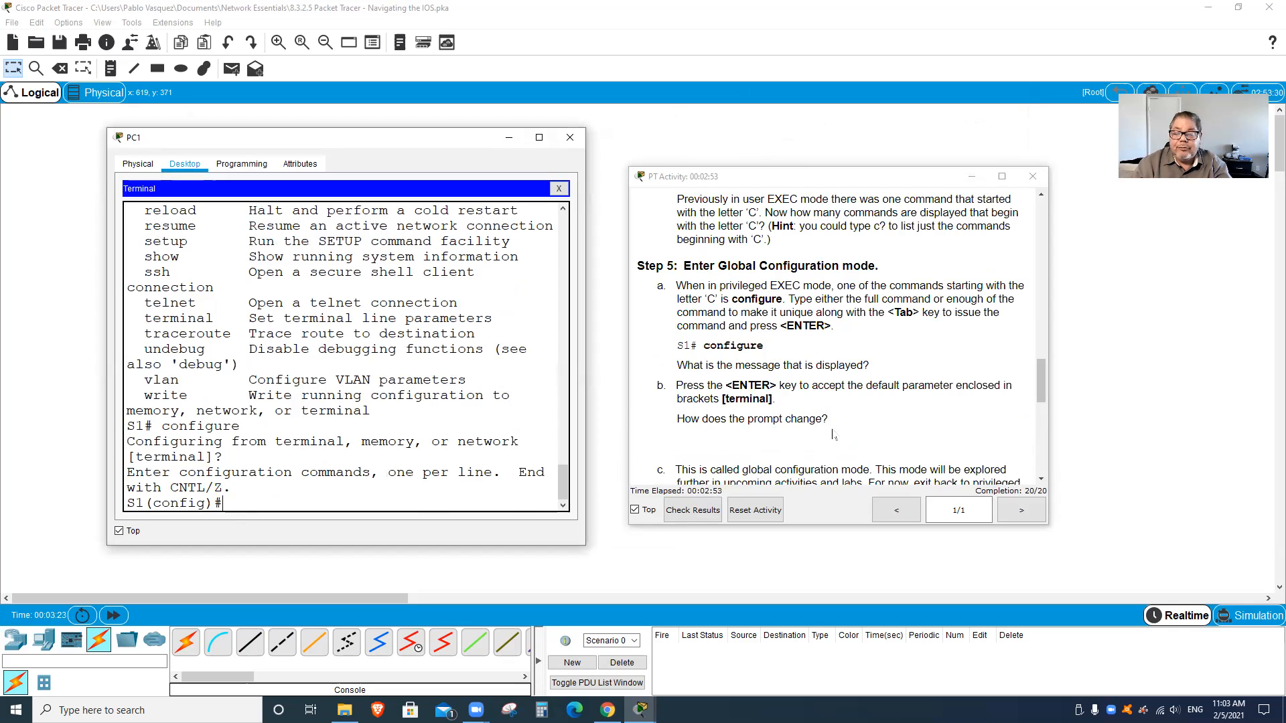
{"action": "scroll", "scroll_direction": "down", "scroll_amount": 3}
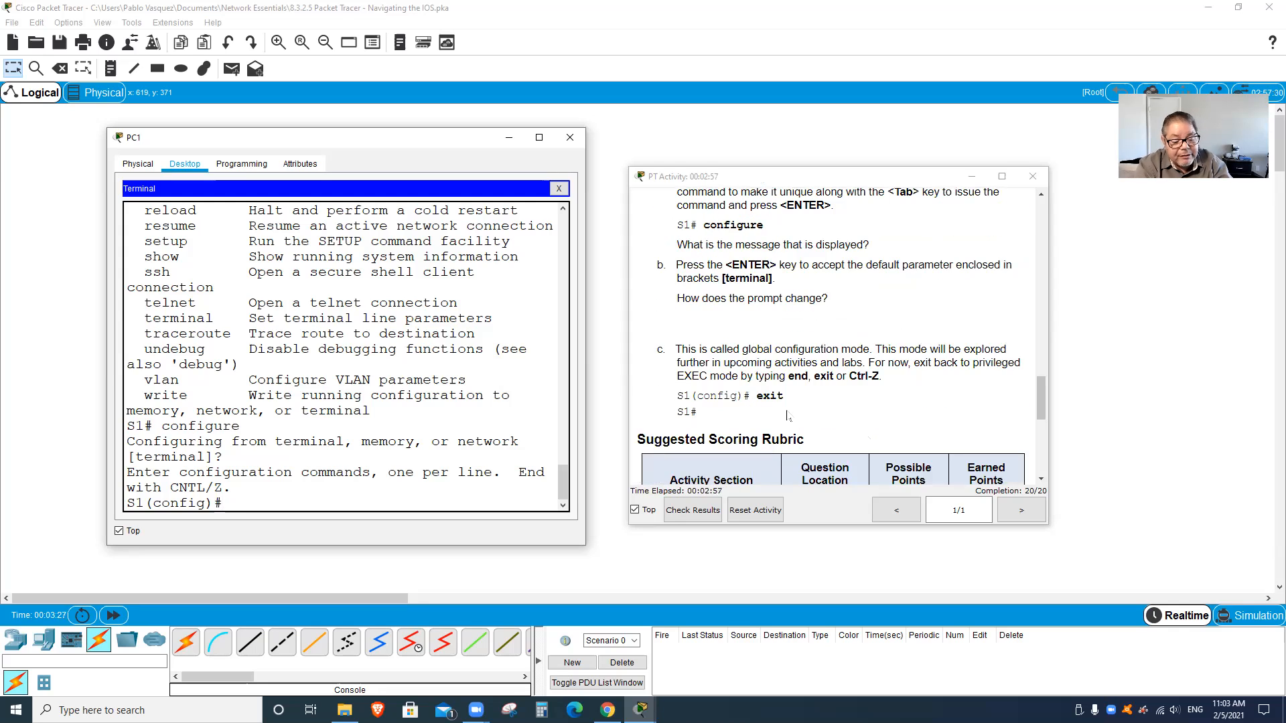
{"action": "type", "text": "exit"}
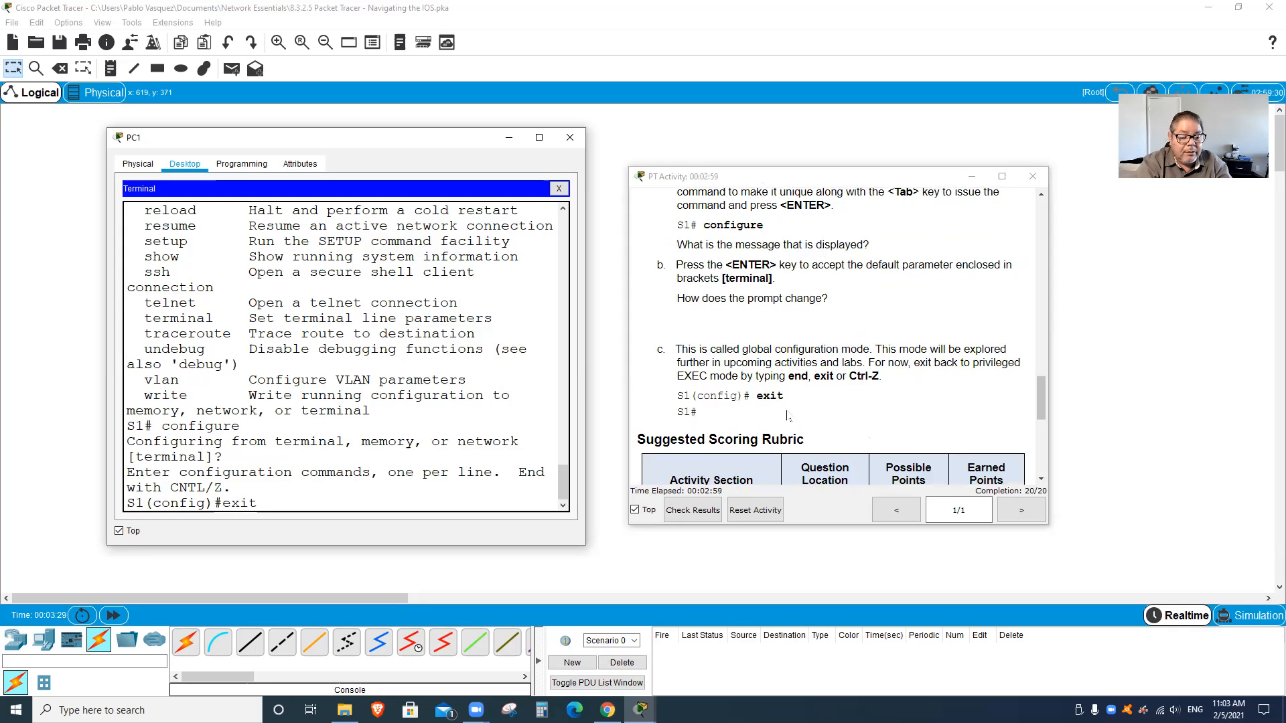